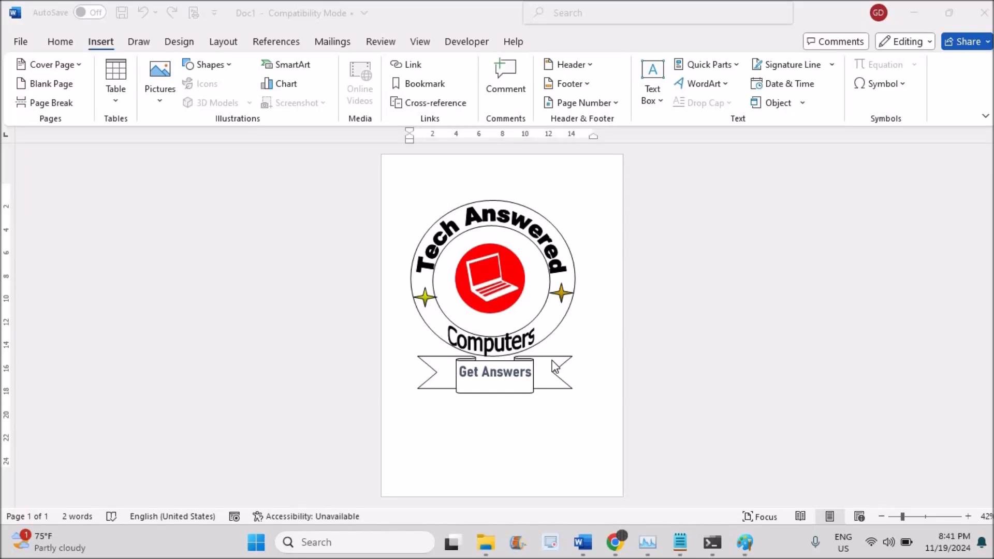
- Open the WordArt gallery in the existing document, then search for 'word' and launch Word
click(410, 425)
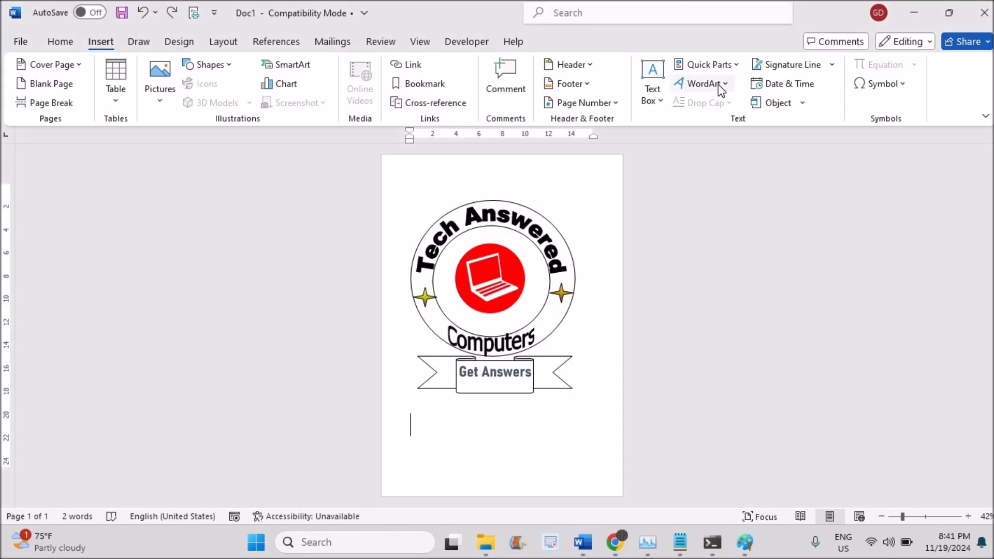
click(701, 83)
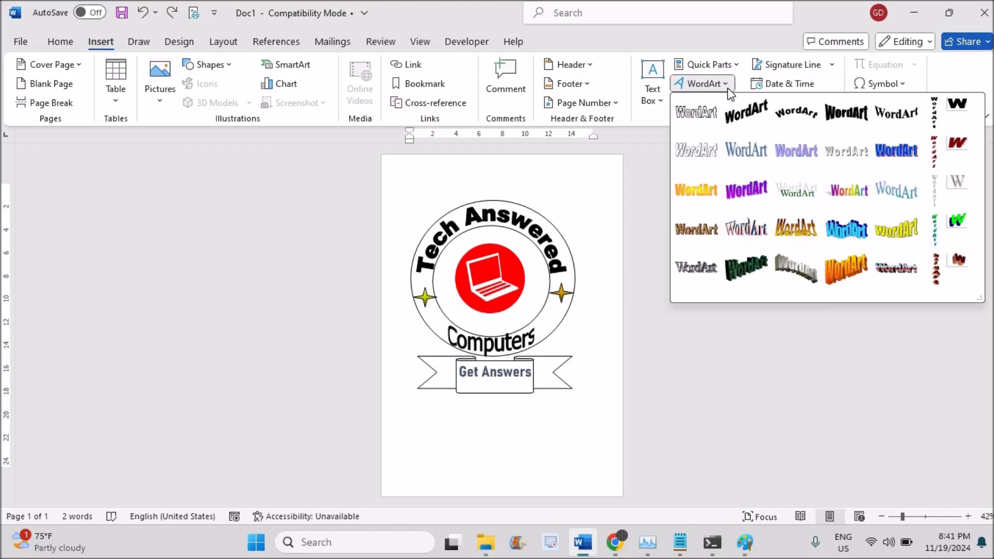
mouse_move(795, 192)
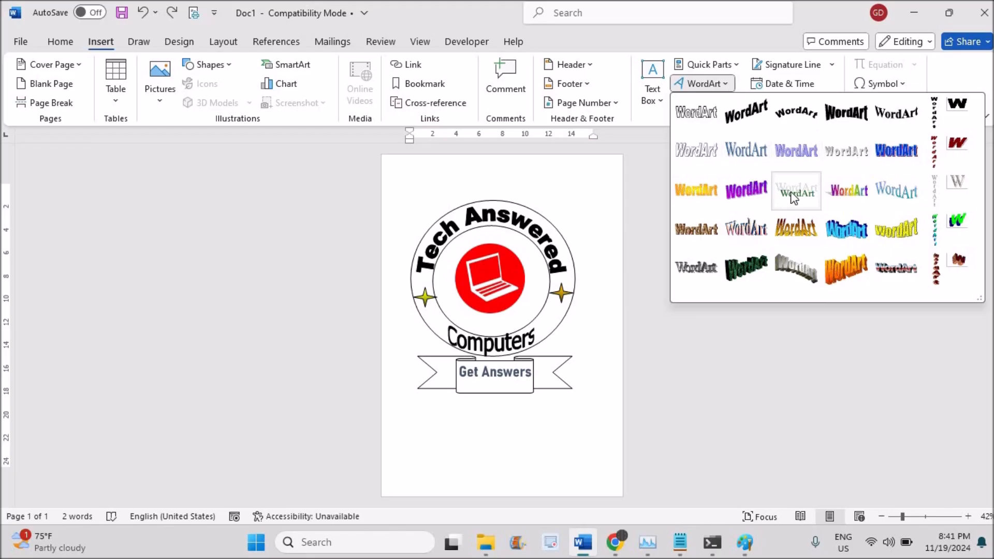
mouse_move(329, 487)
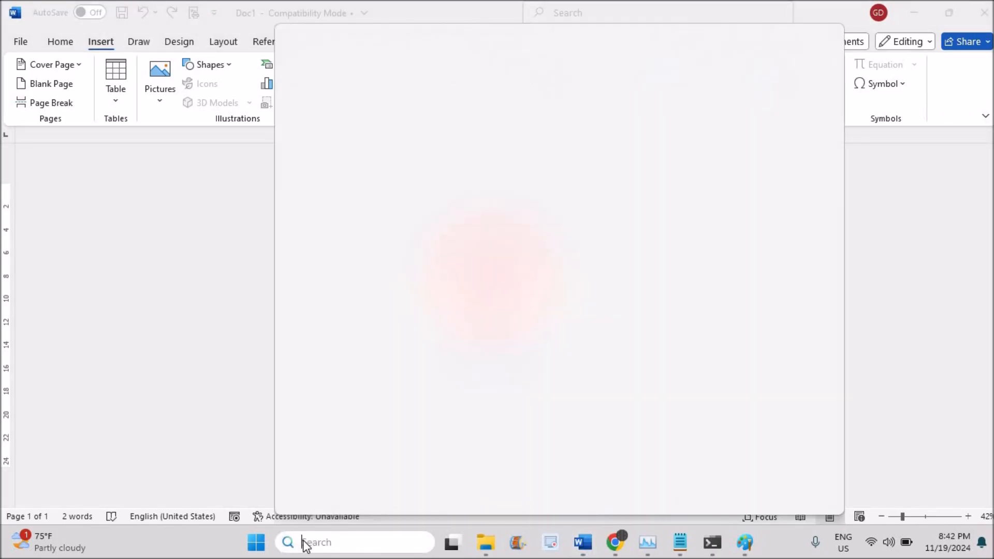
click(355, 542)
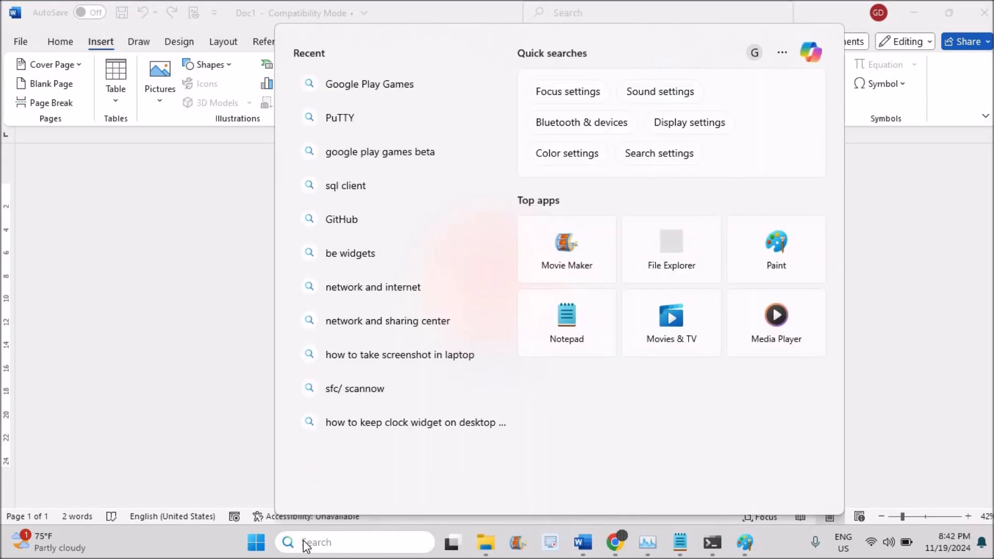
text(word)
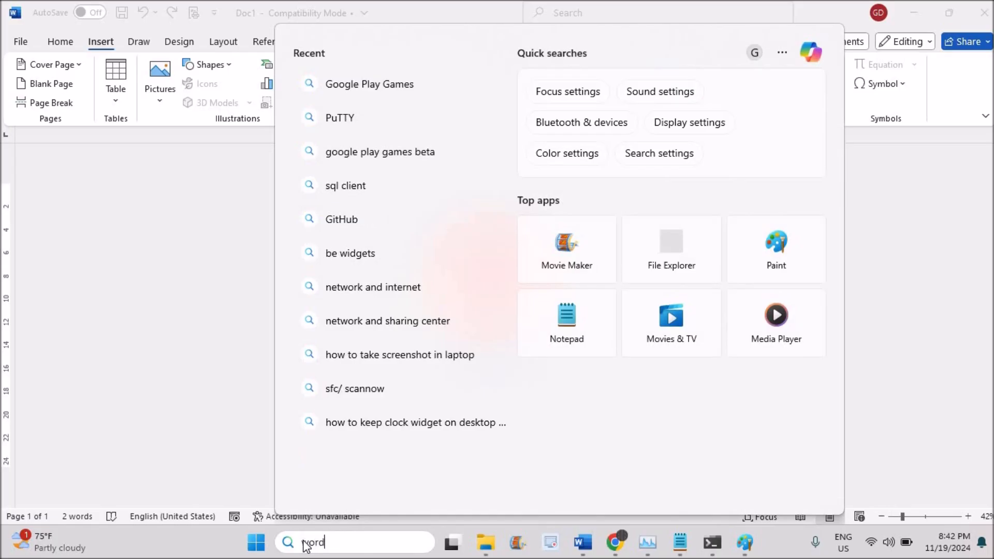
text(word)
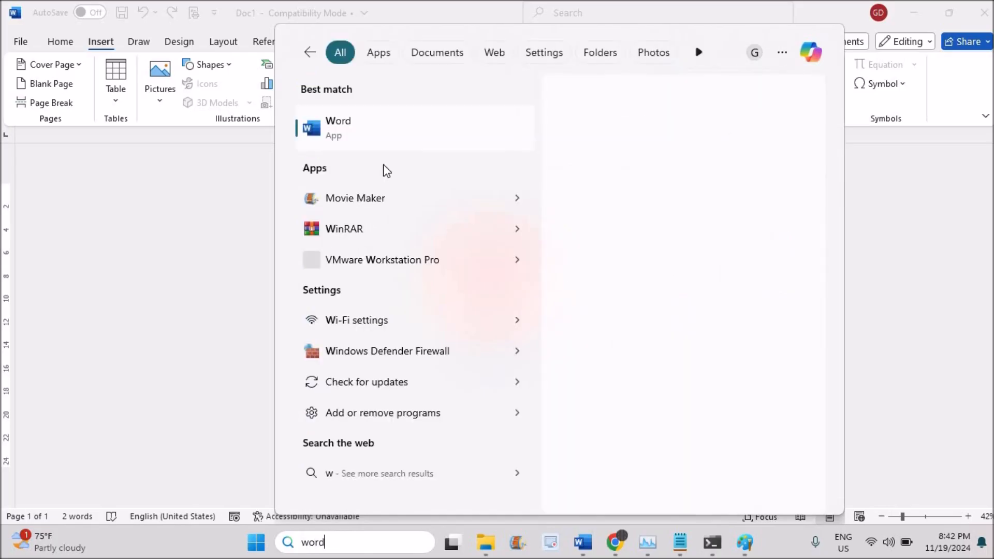
mouse_move(436, 139)
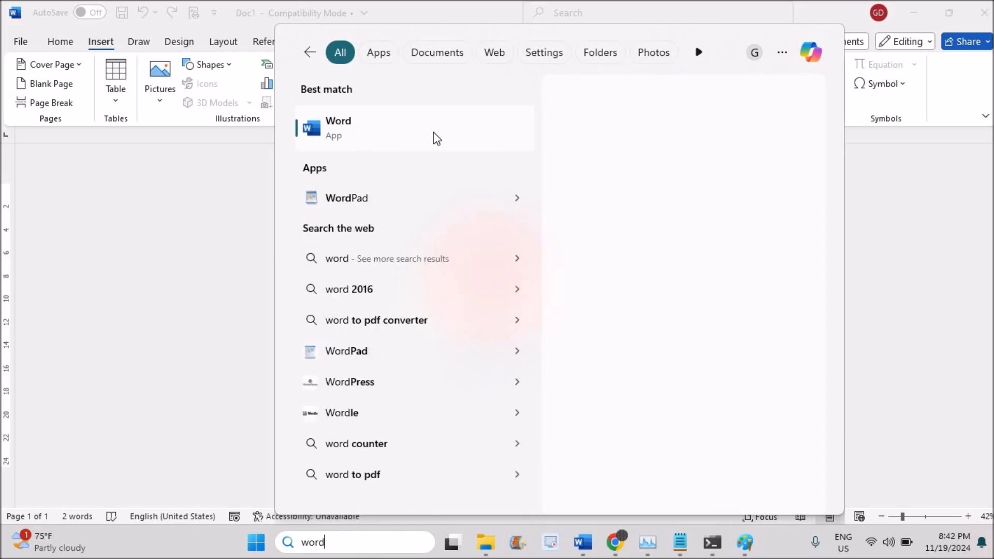
mouse_move(500, 143)
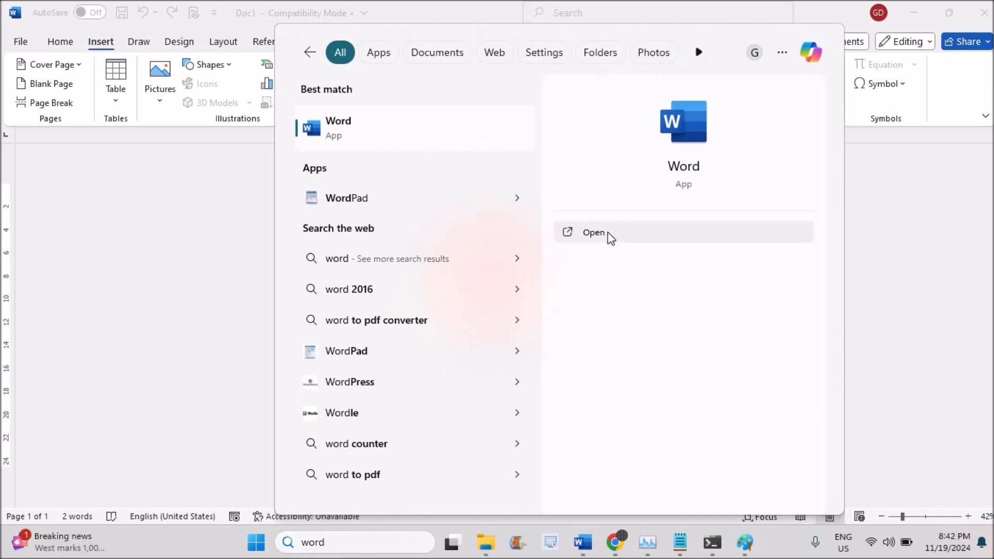
click(593, 232)
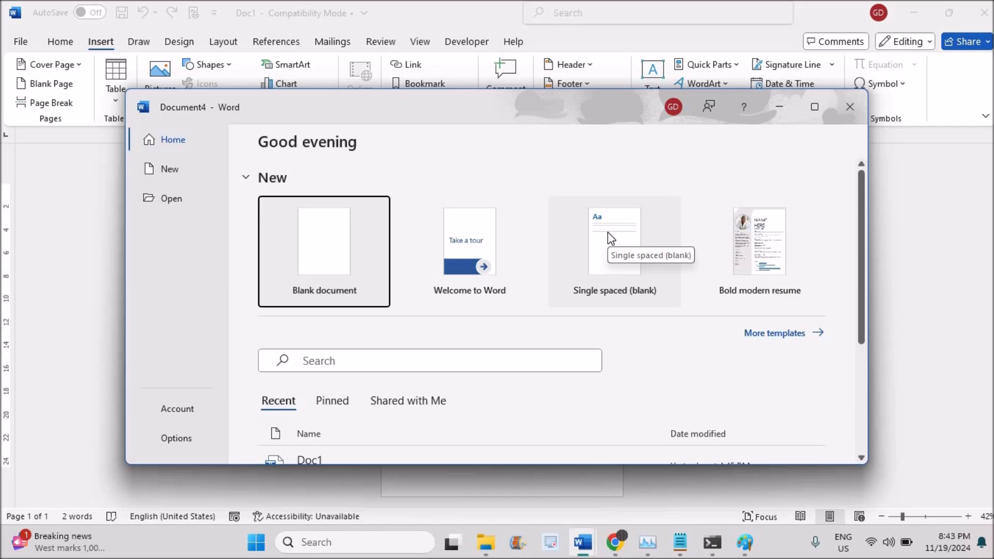
mouse_move(812, 112)
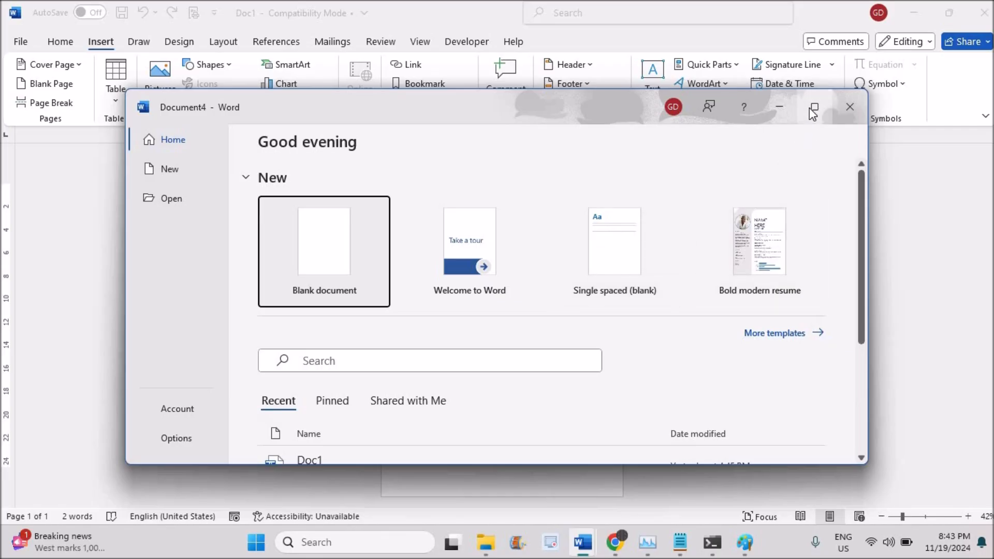
- Create blank Document4 and show the WordArt style gallery from the Insert tab
click(323, 240)
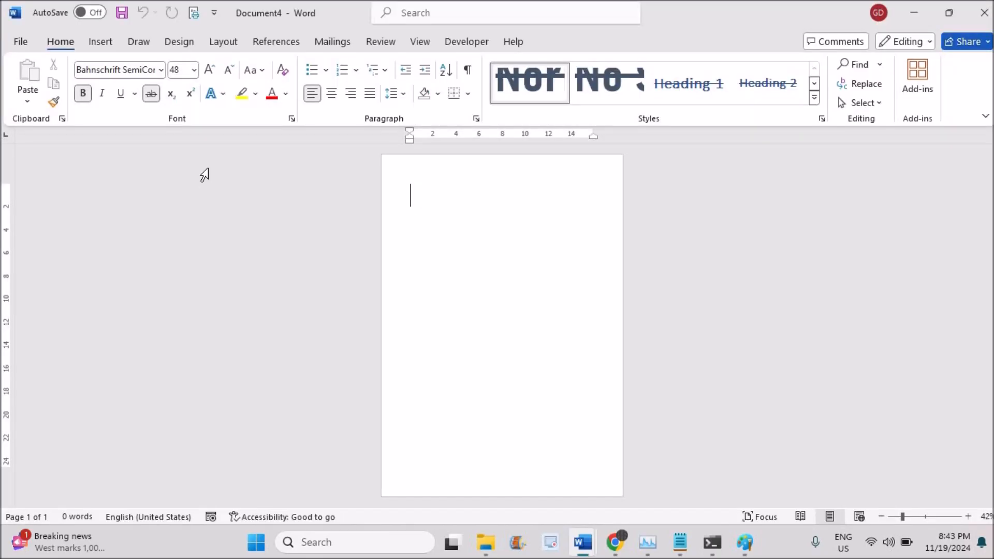
click(100, 42)
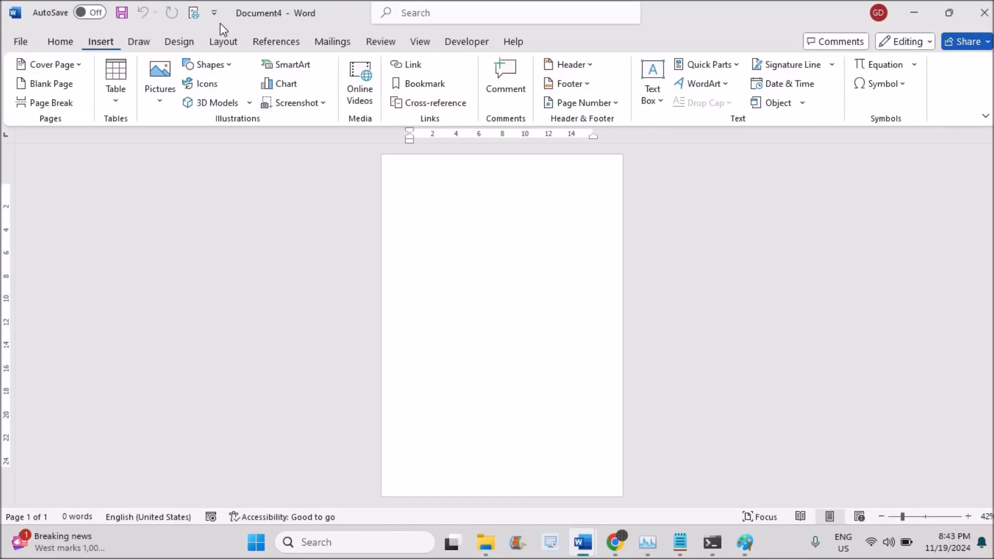
click(702, 82)
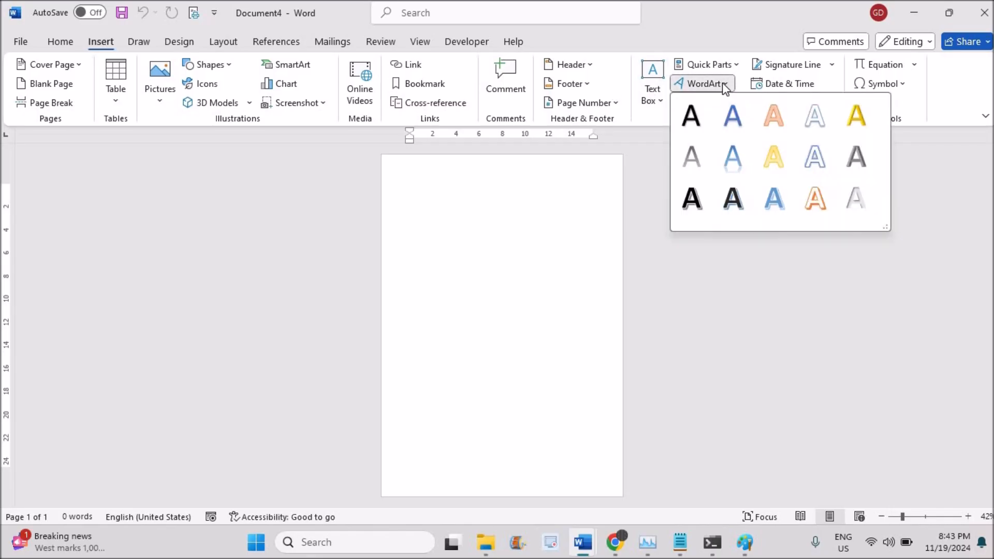
mouse_move(773, 157)
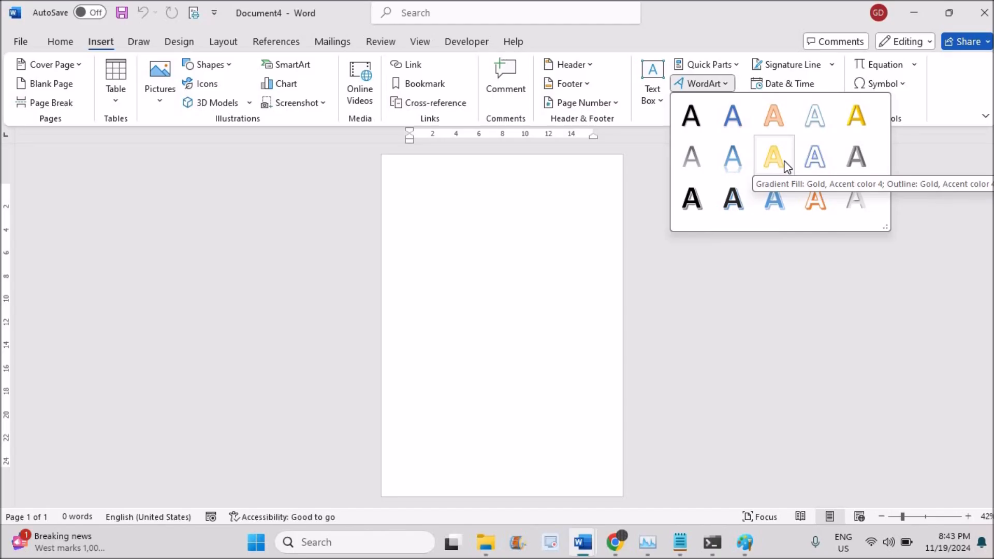
mouse_move(212, 108)
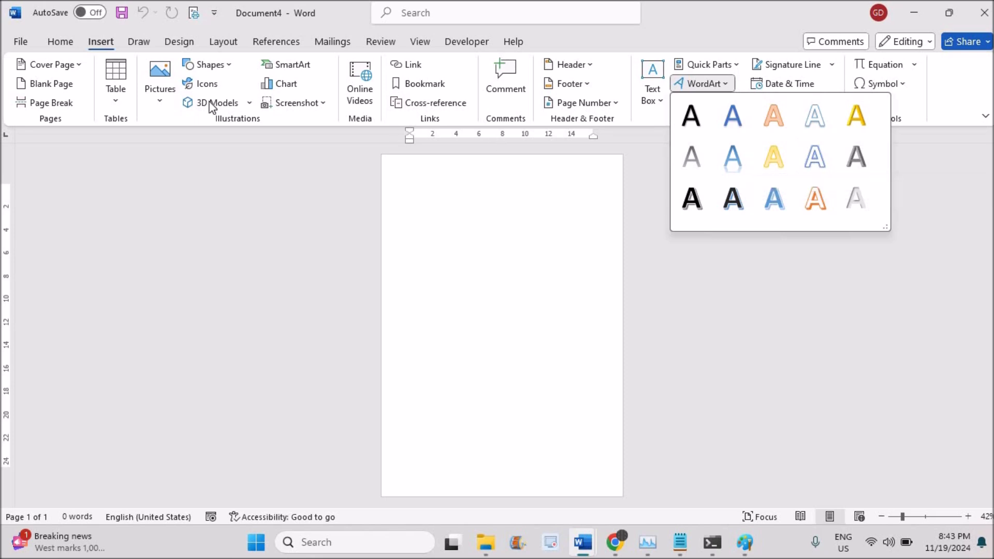
mouse_move(31, 51)
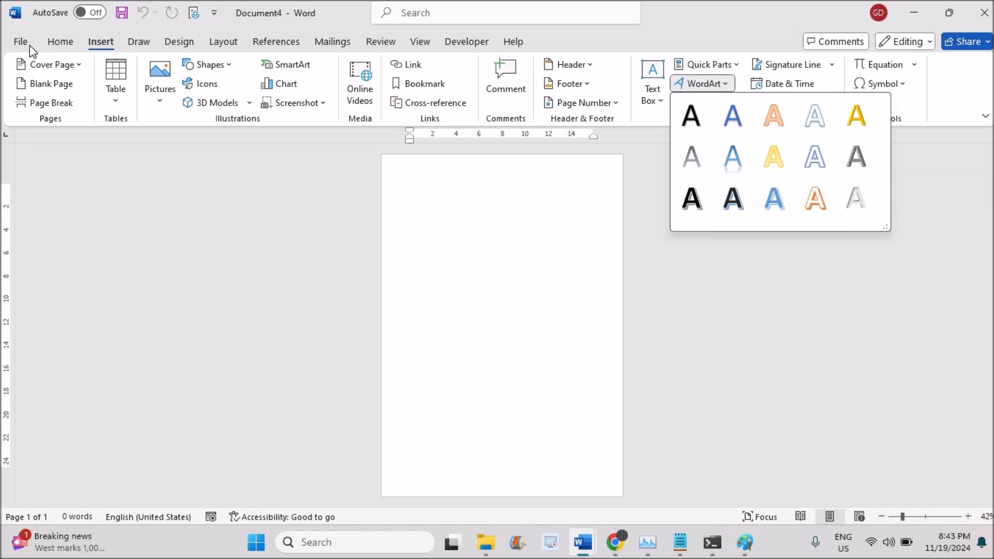
- Save Document4 as Doc4 with Save as type set to Word 97-2003 Template
click(20, 42)
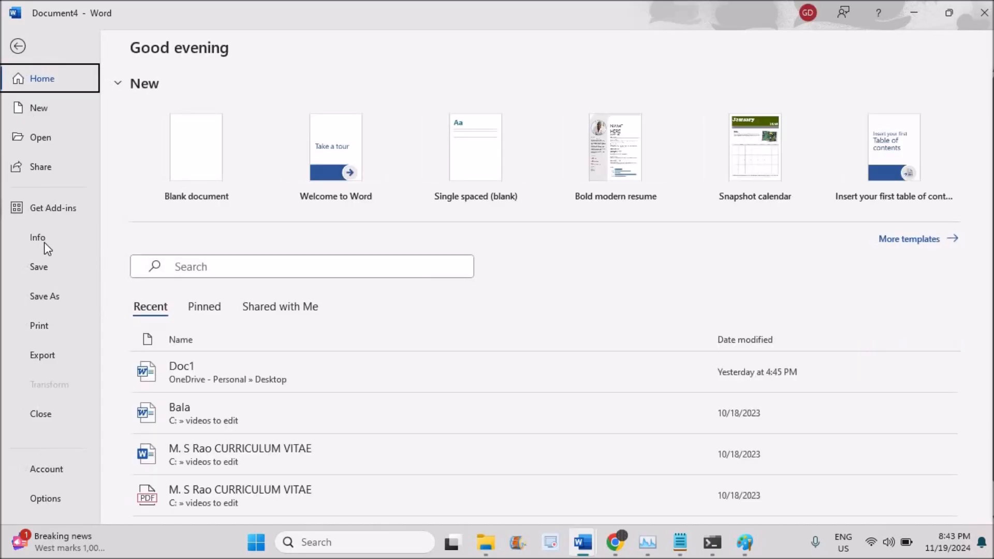
click(44, 296)
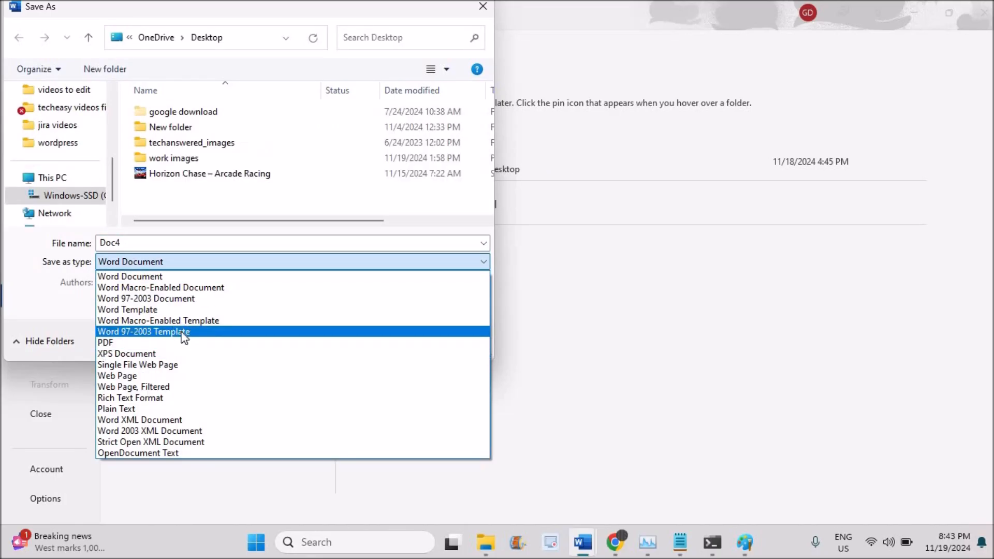
click(144, 330)
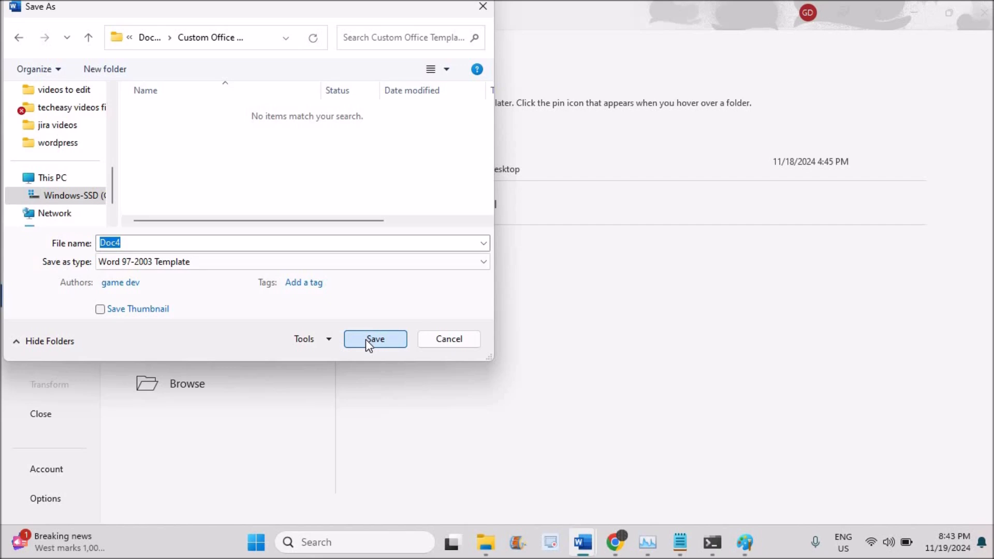
click(375, 338)
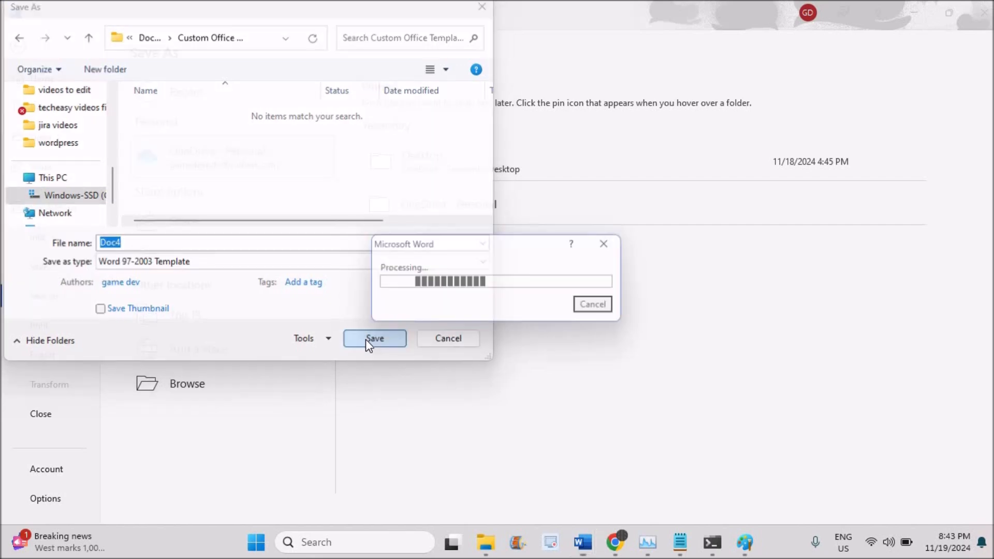
click(373, 337)
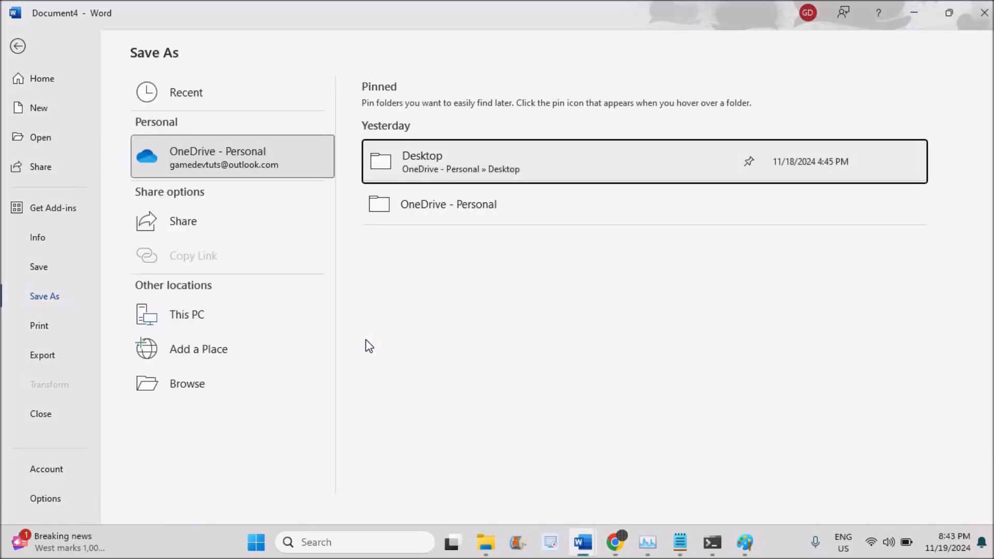
click(17, 45)
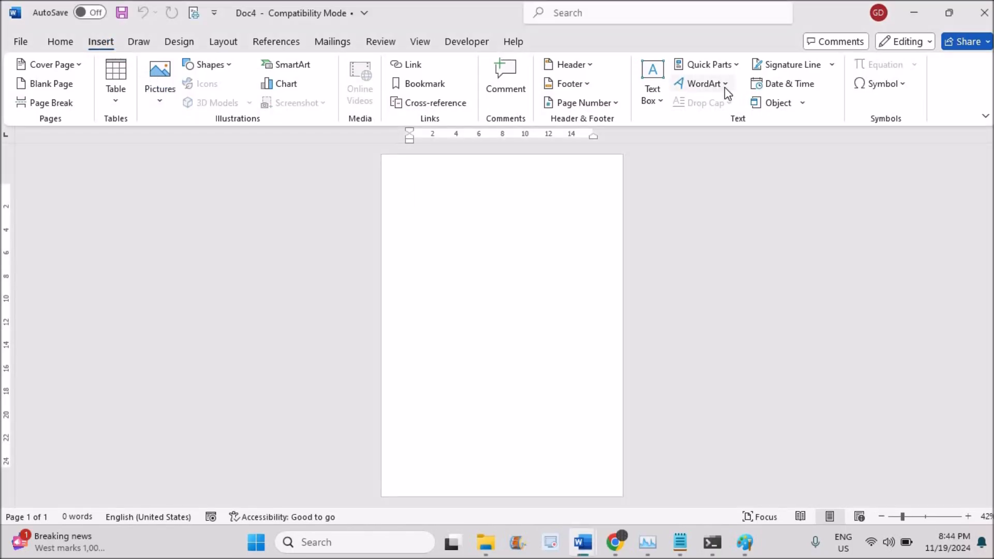
- Insert classic orange-yellow gradient WordArt reading 'hello', fixing a typo while typing
click(703, 83)
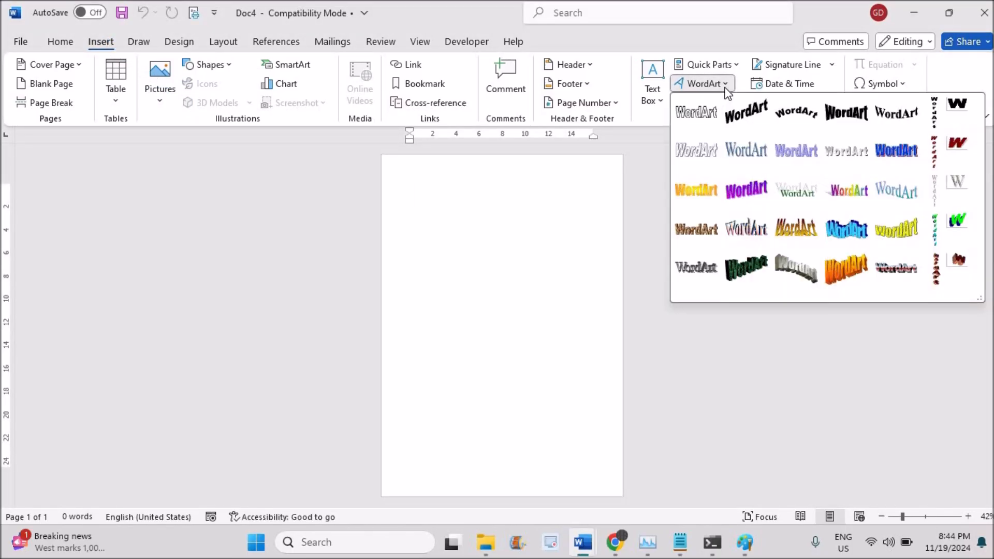
click(695, 113)
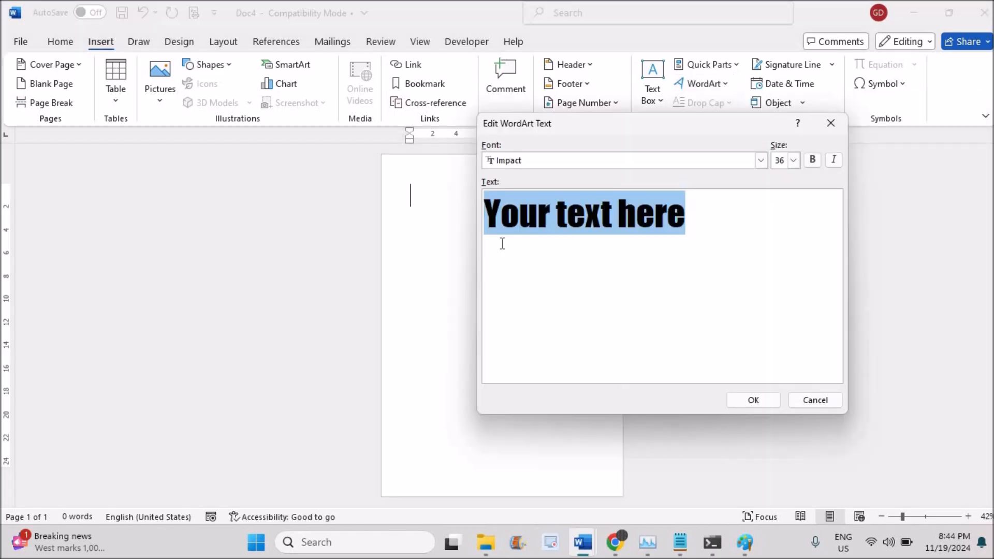
text(hell)
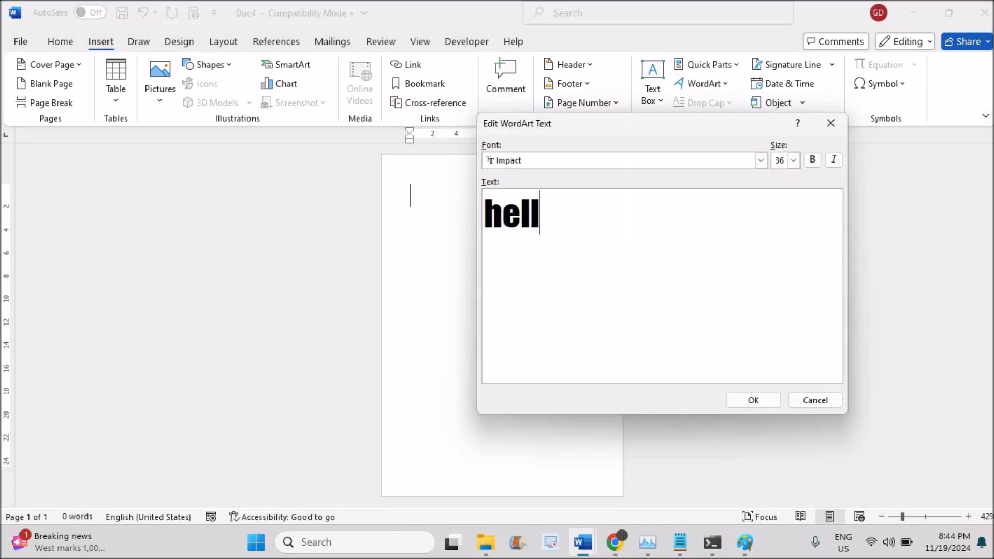
key(BackSpace)
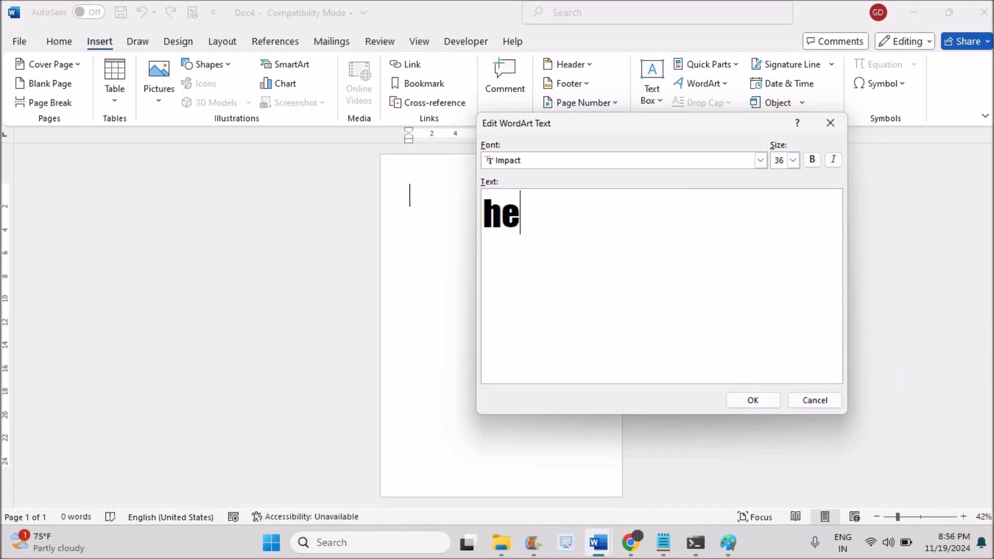
text(llo)
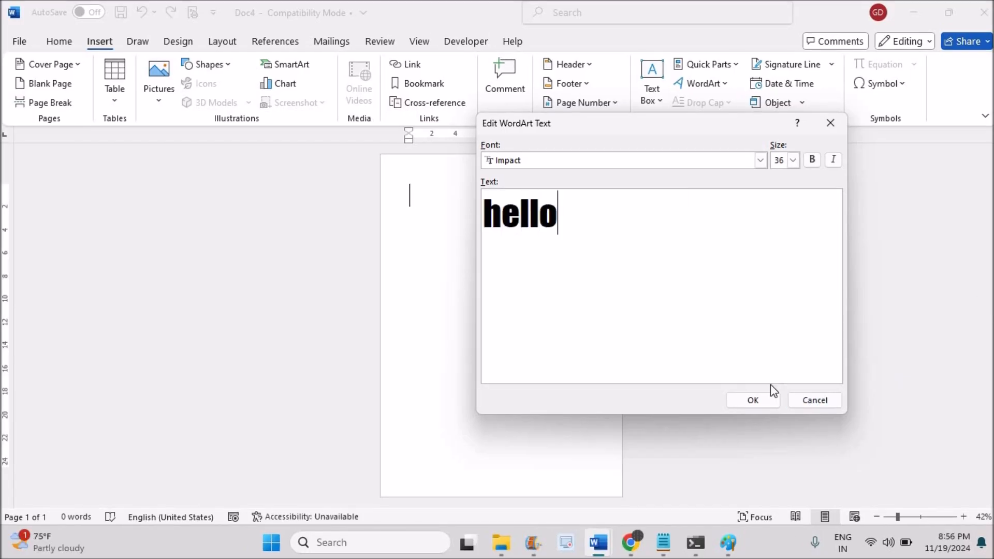
click(752, 400)
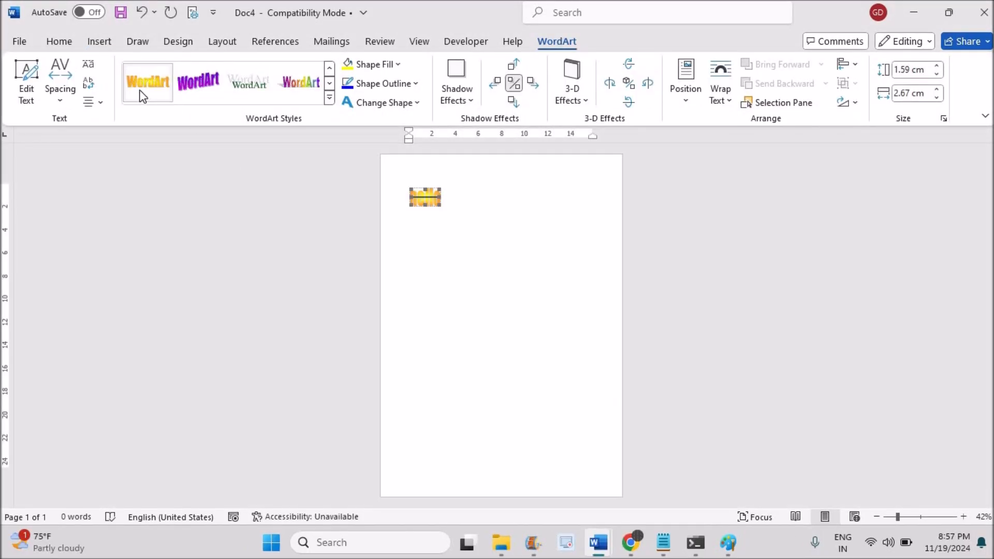
click(59, 42)
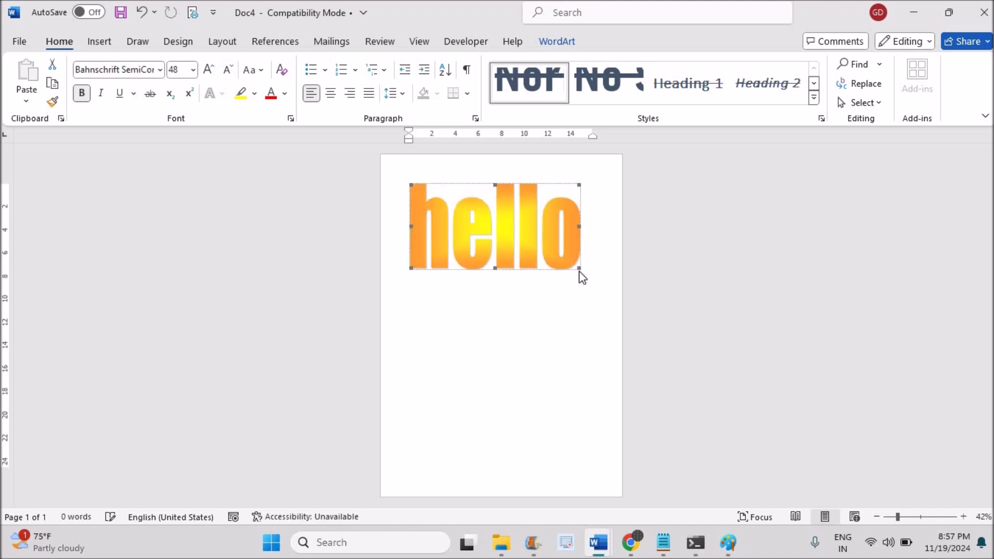
mouse_move(512, 230)
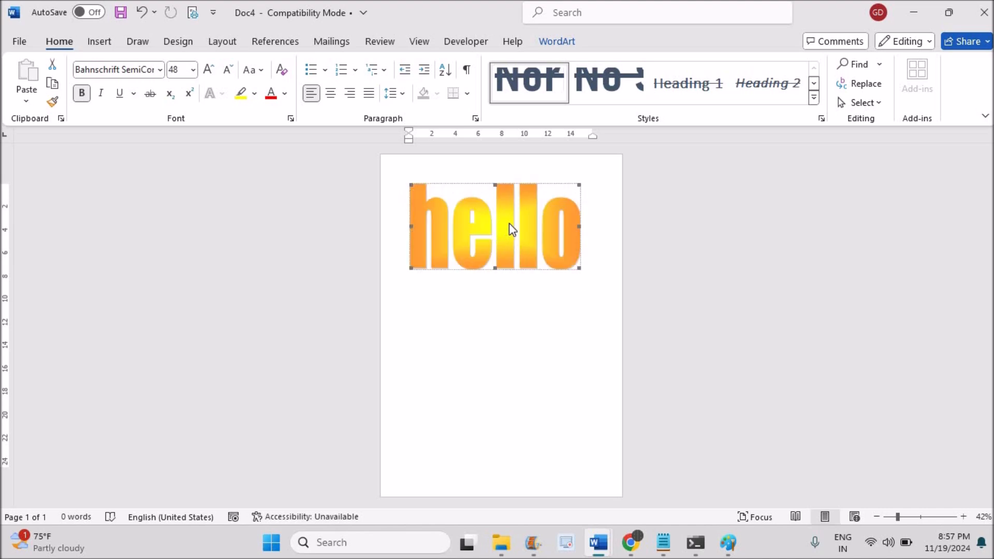